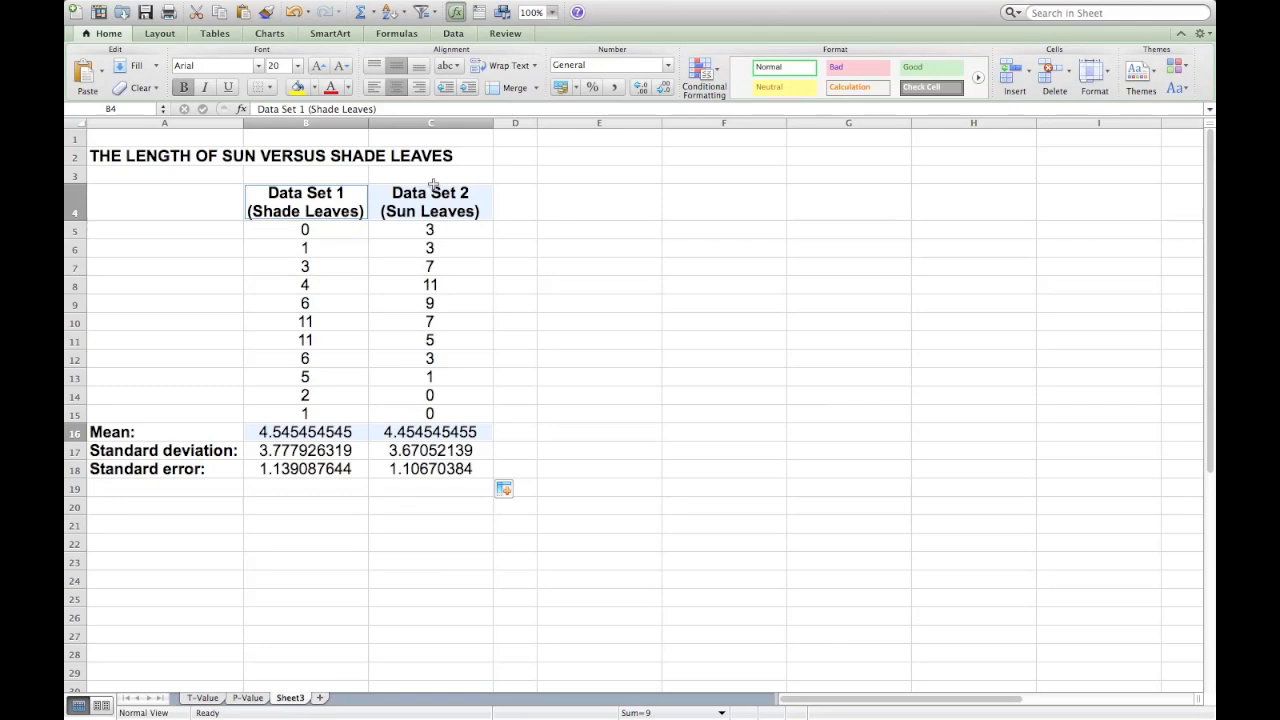
mouse_move(330, 79)
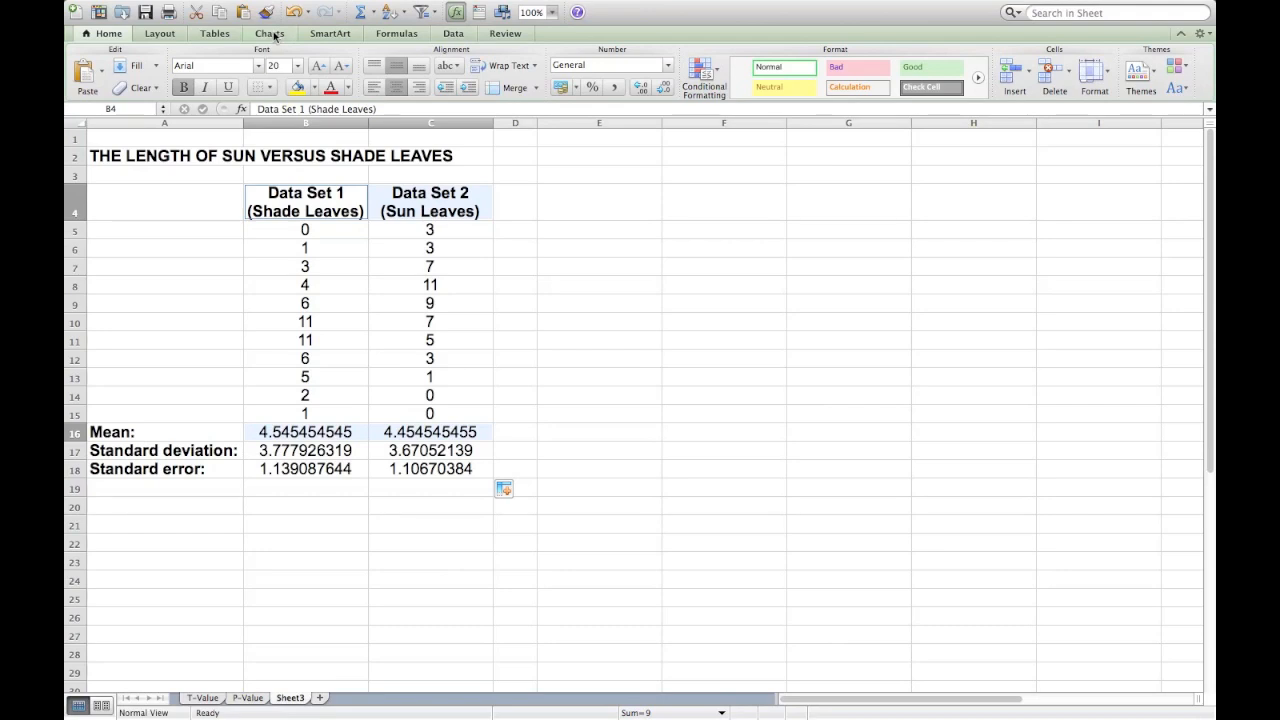
Show the Charts ribbon for the sun versus shade leaf means data
click(269, 33)
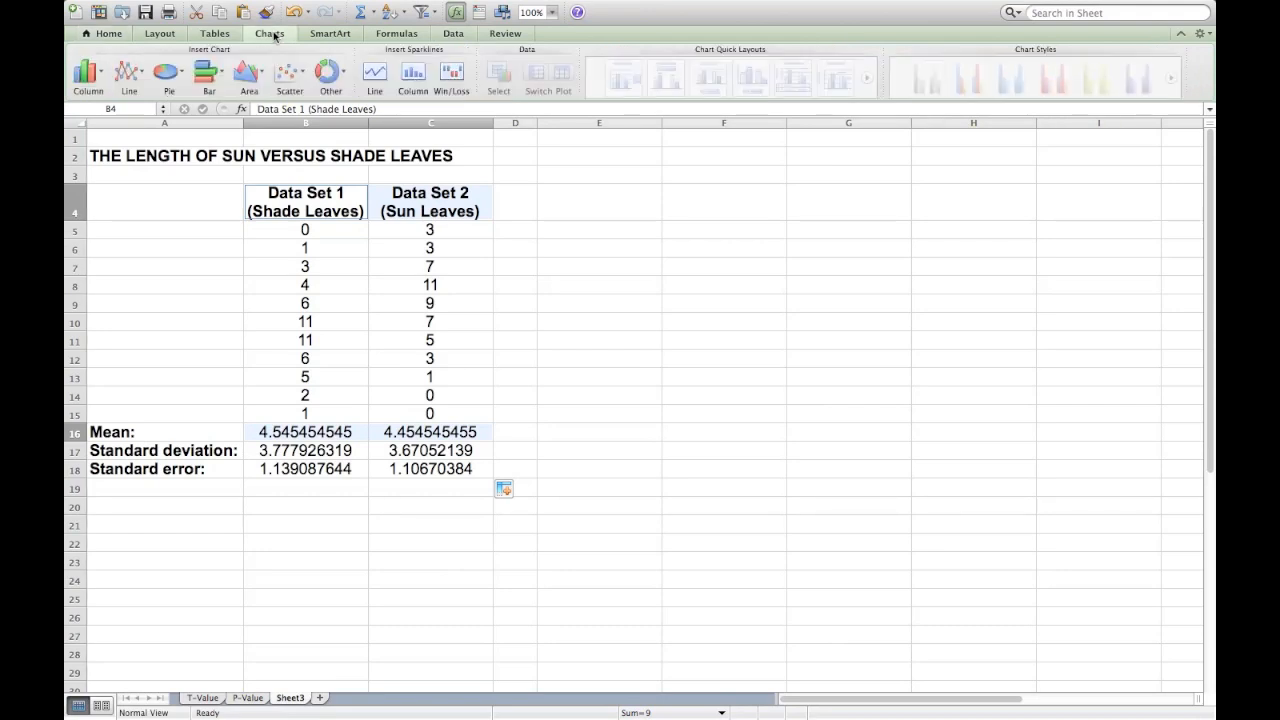
mouse_move(262, 43)
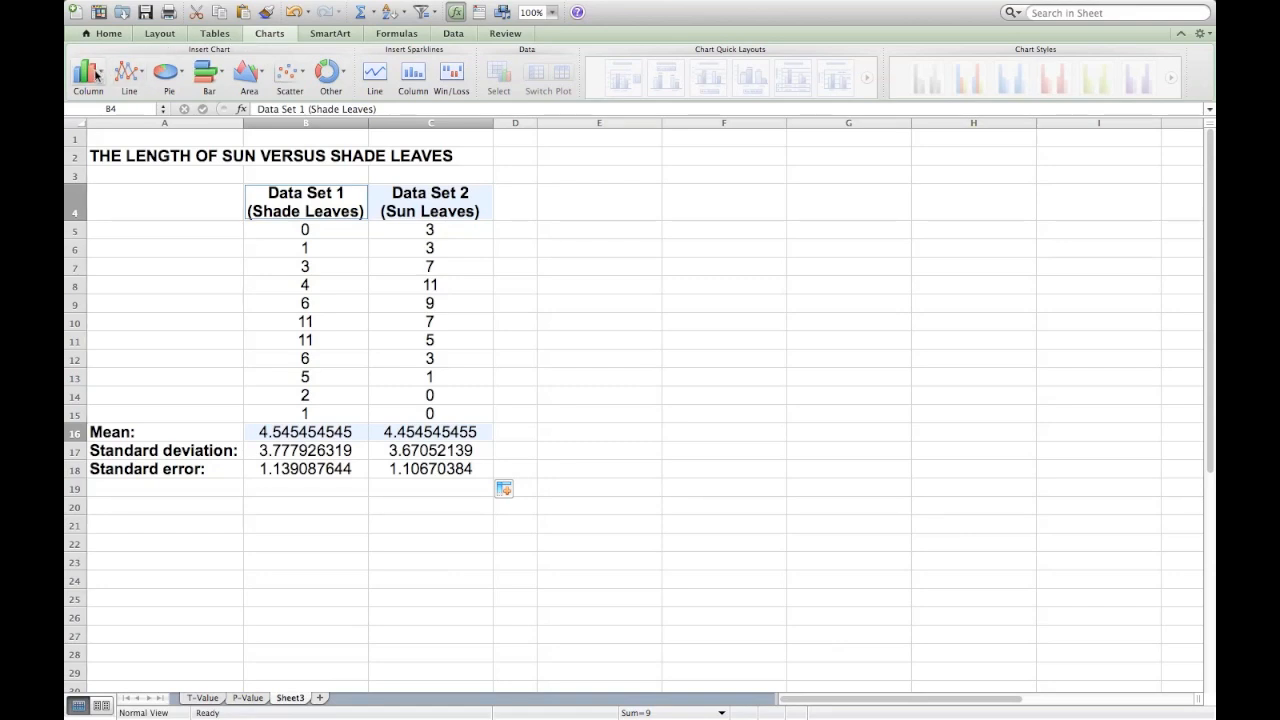
mouse_move(87, 75)
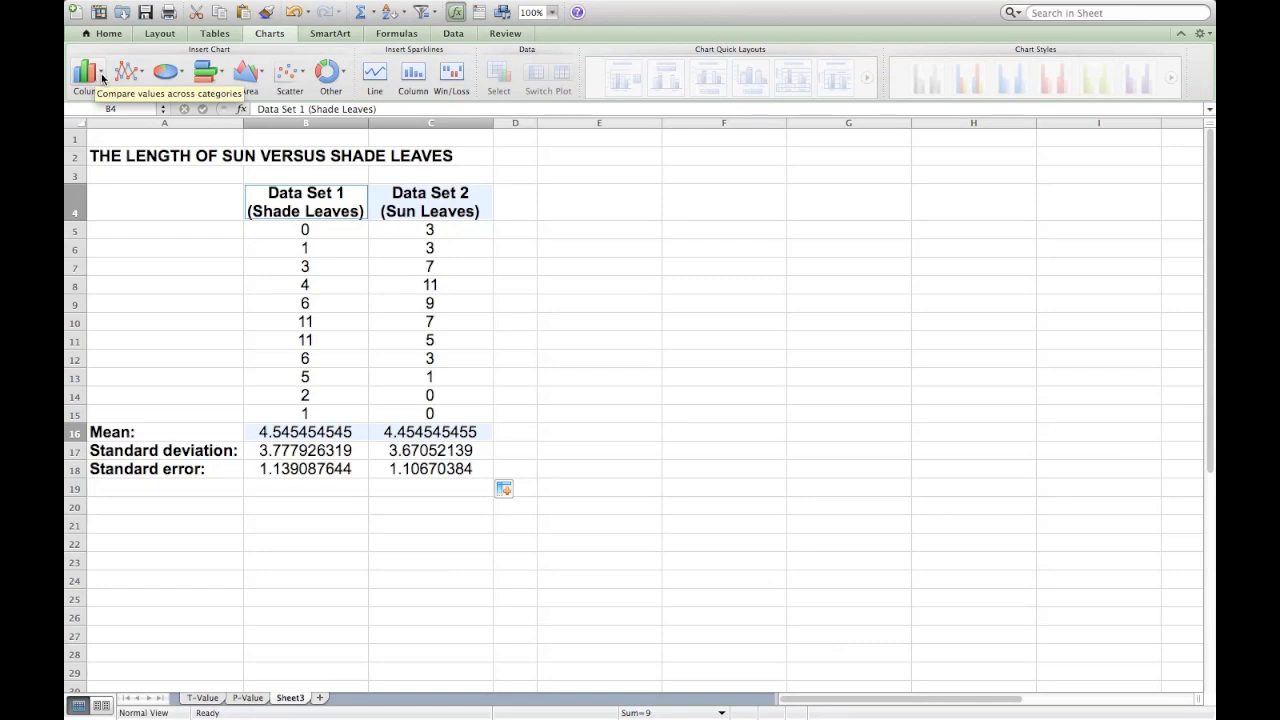
Insert a 2-D Clustered Column chart of the Data Set 1 and Data Set 2 means
click(82, 72)
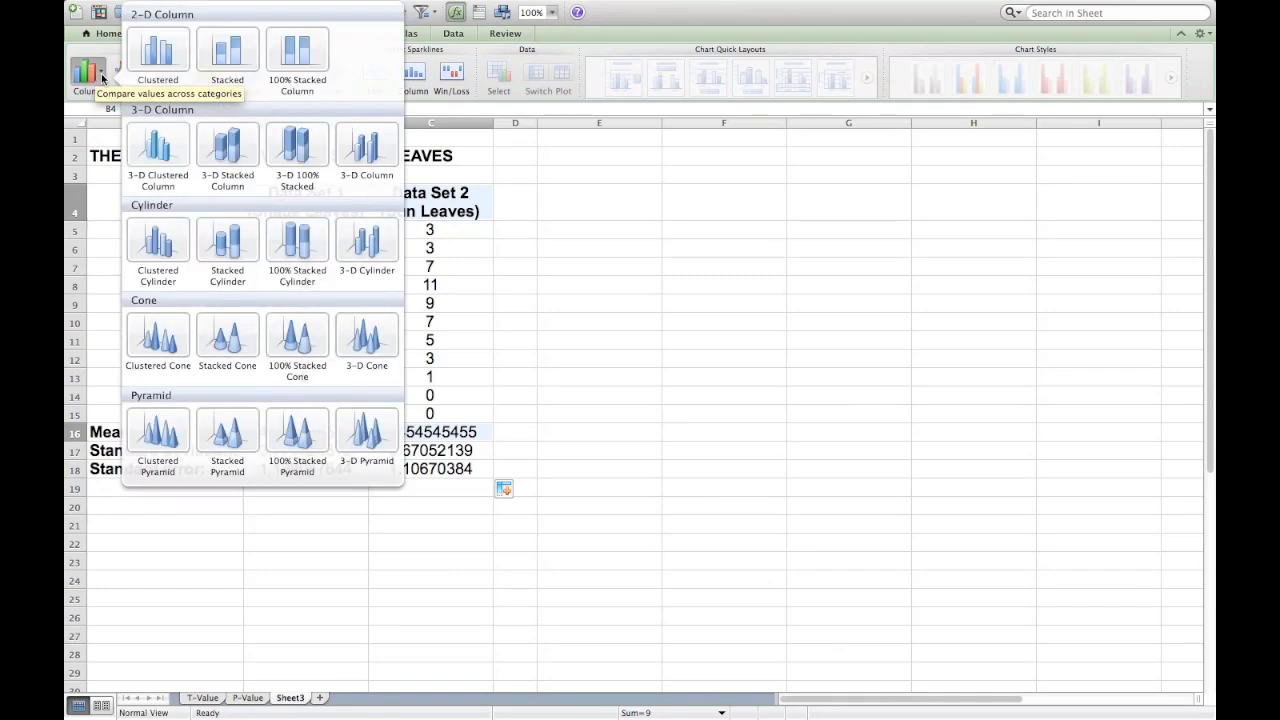
mouse_move(157, 50)
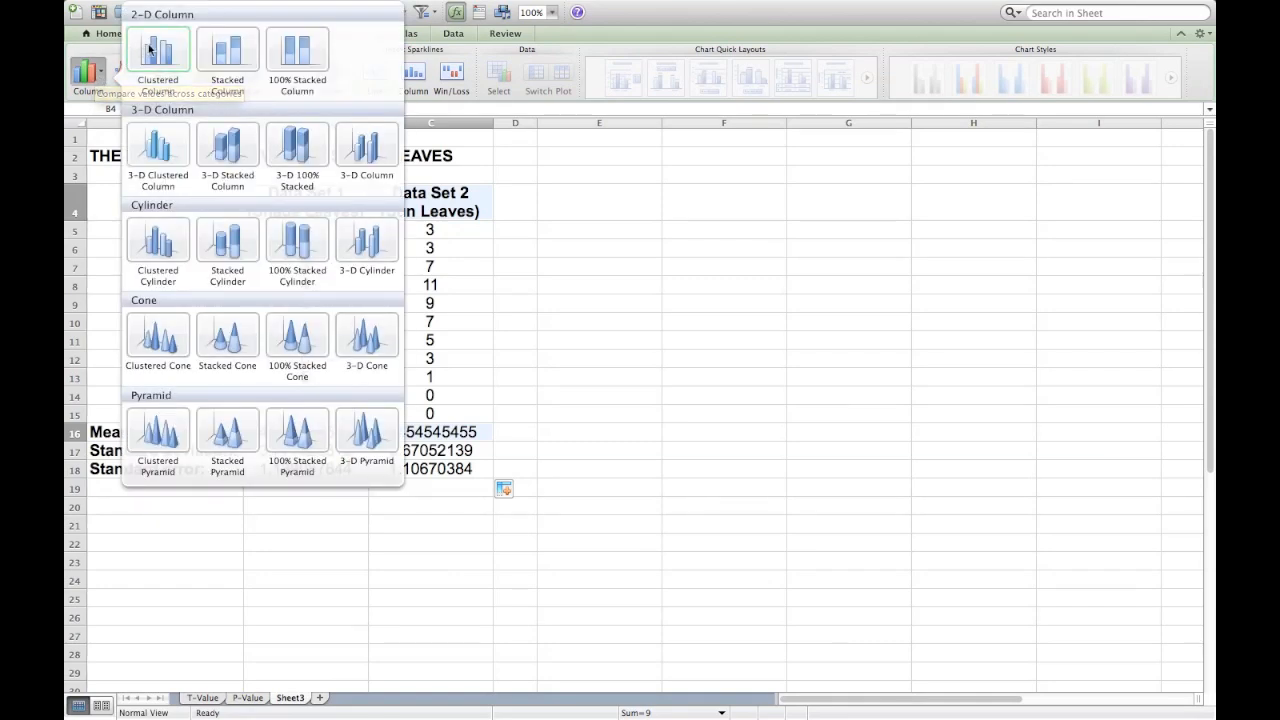
mouse_move(157, 50)
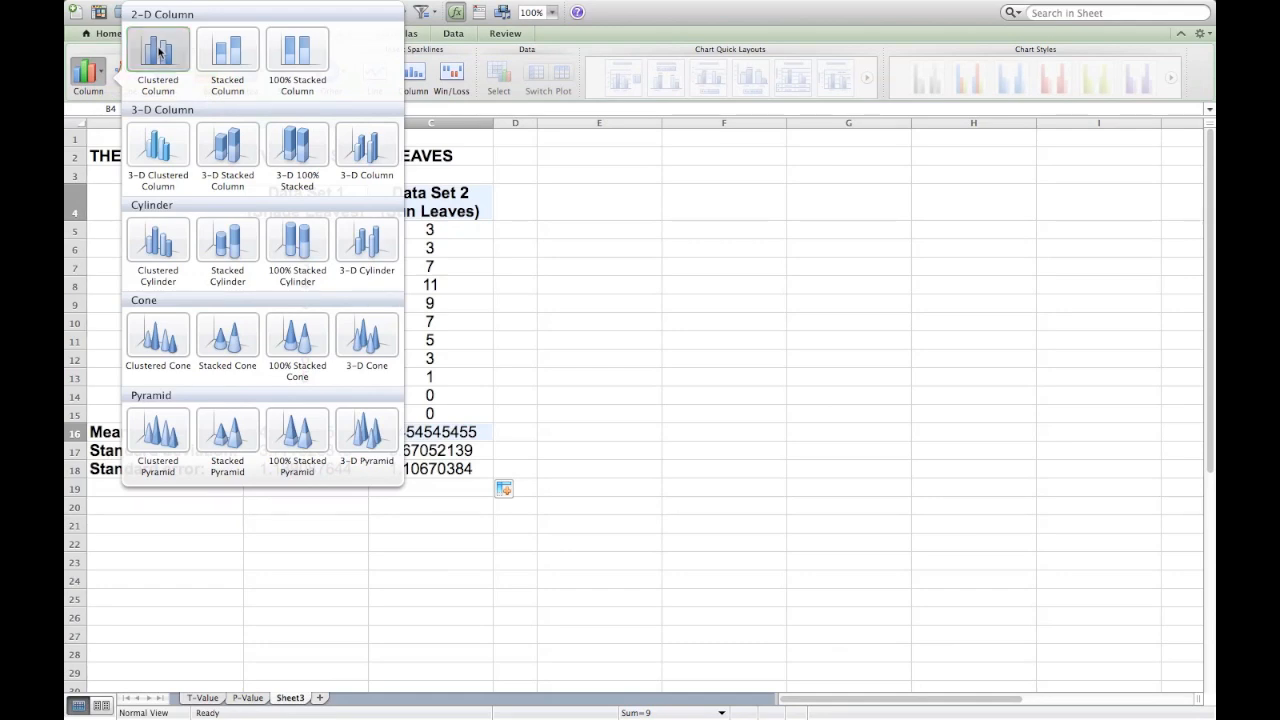
click(157, 48)
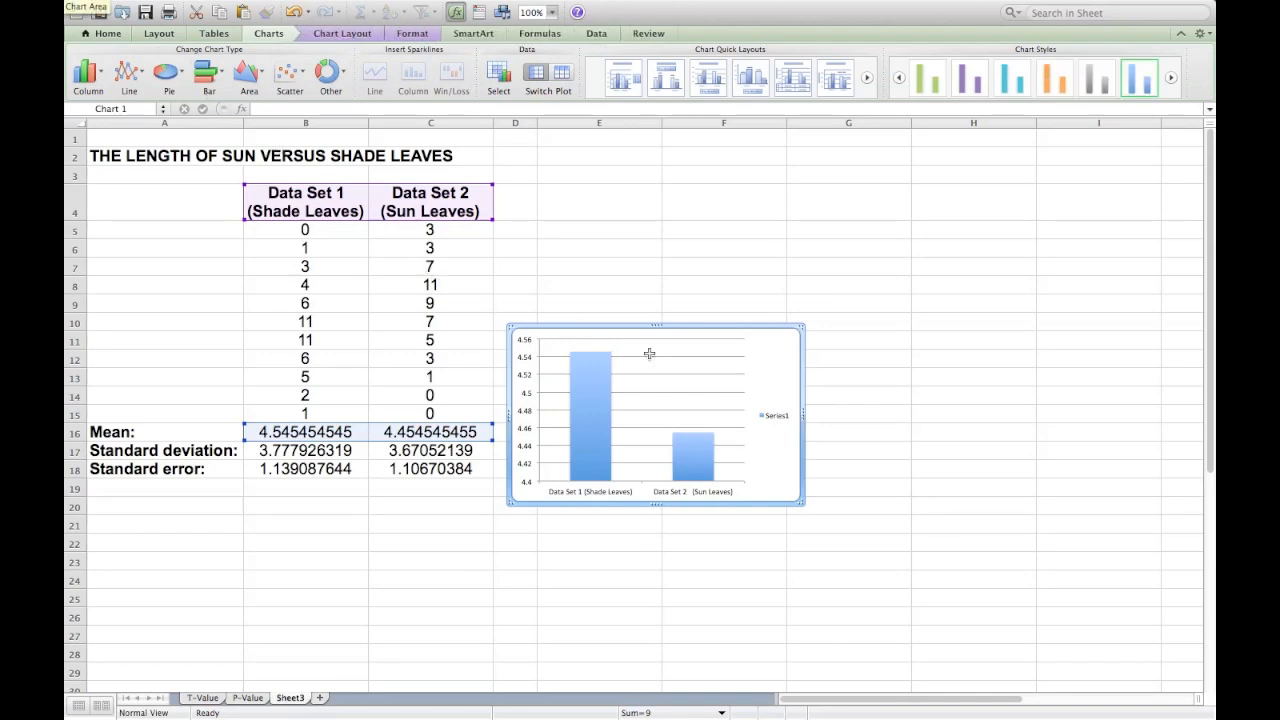
mouse_move(768, 357)
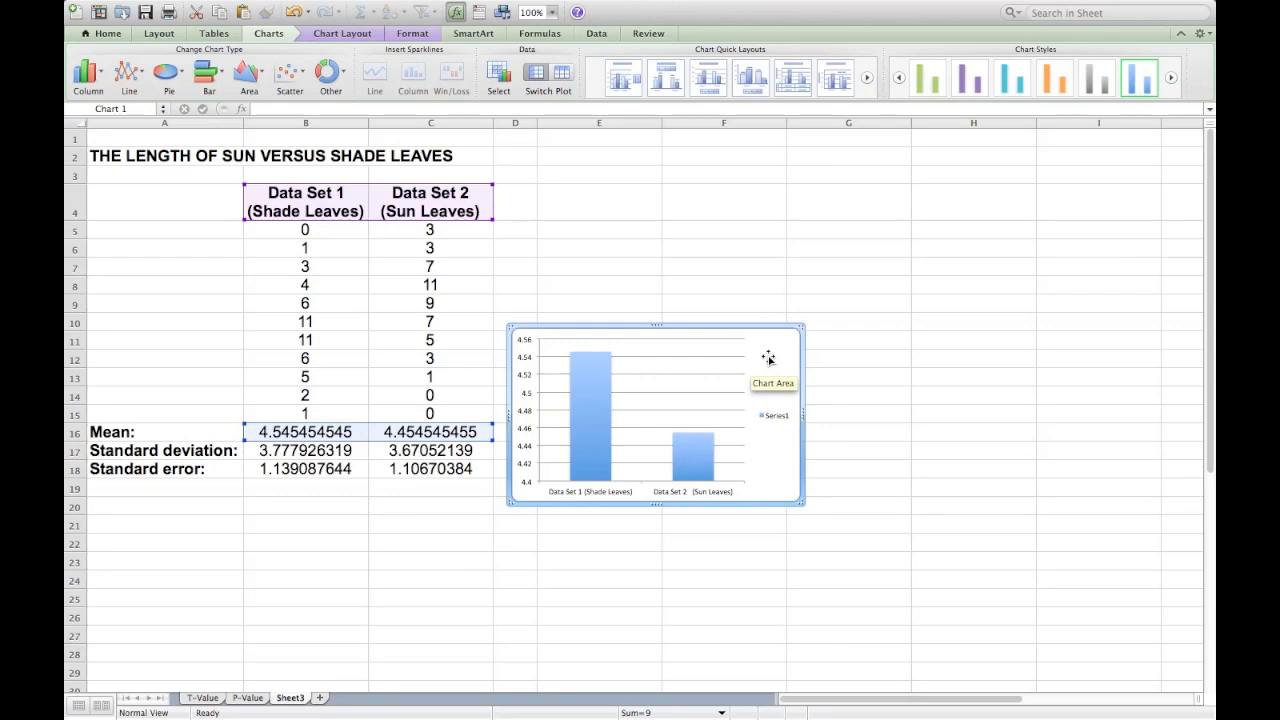
mouse_move(770, 360)
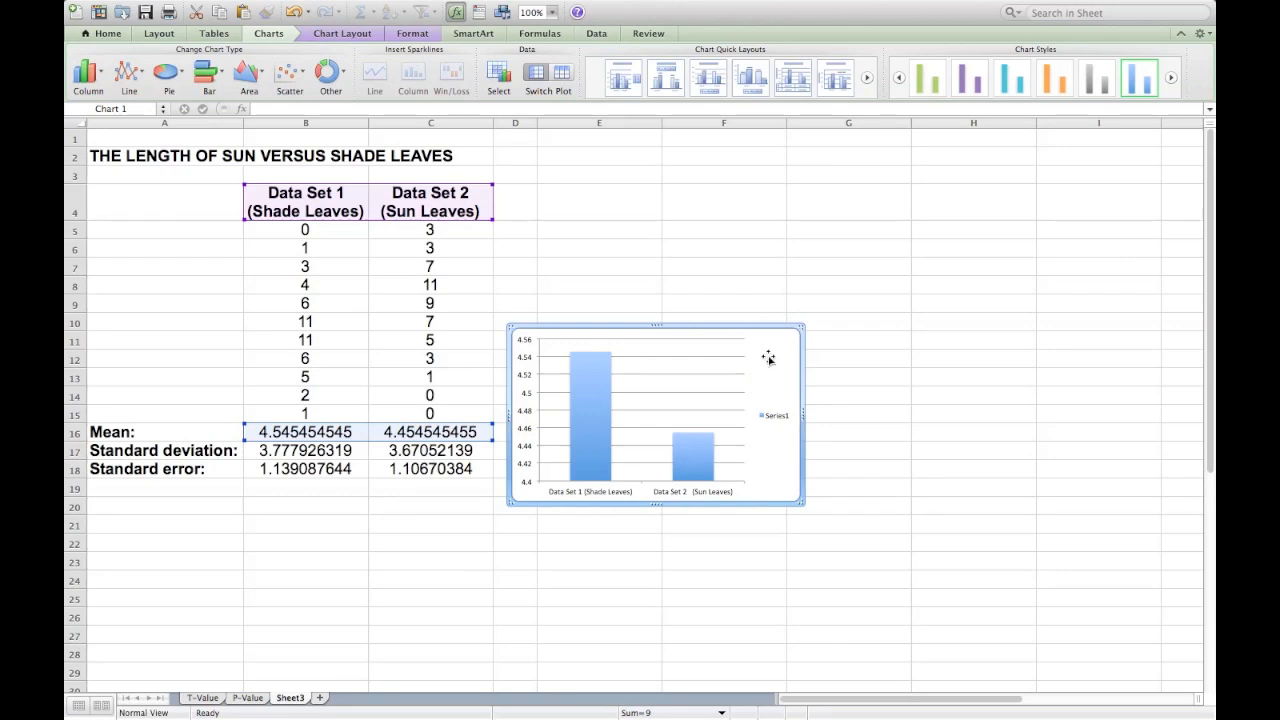
Move the chart up beside the data table and enlarge it to about row 21
drag(768, 357, 851, 267)
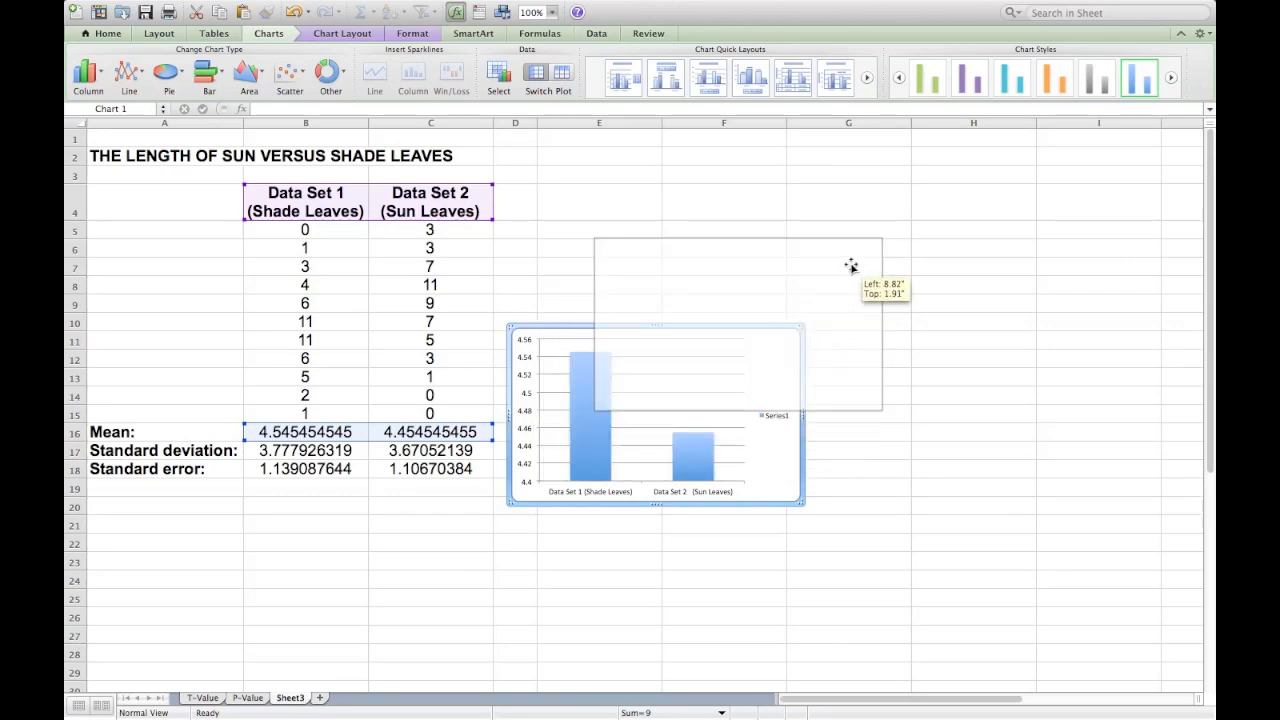
drag(655, 410, 744, 300)
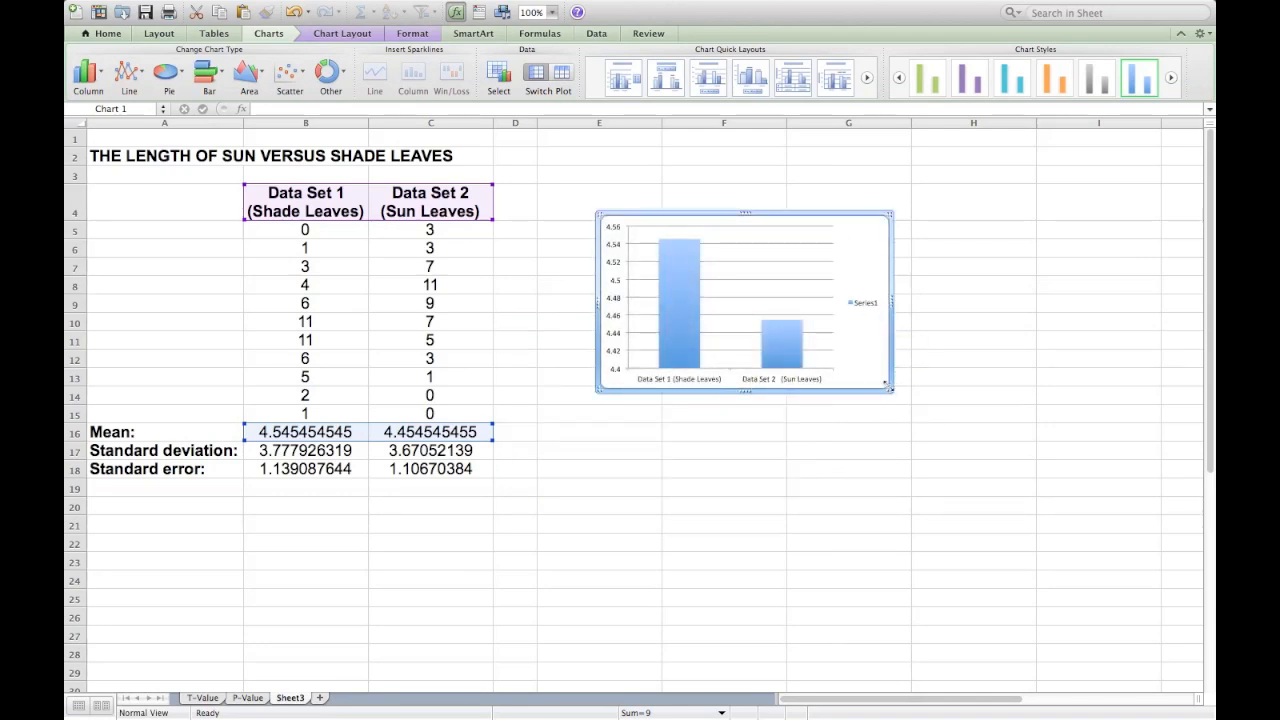
drag(890, 388, 988, 472)
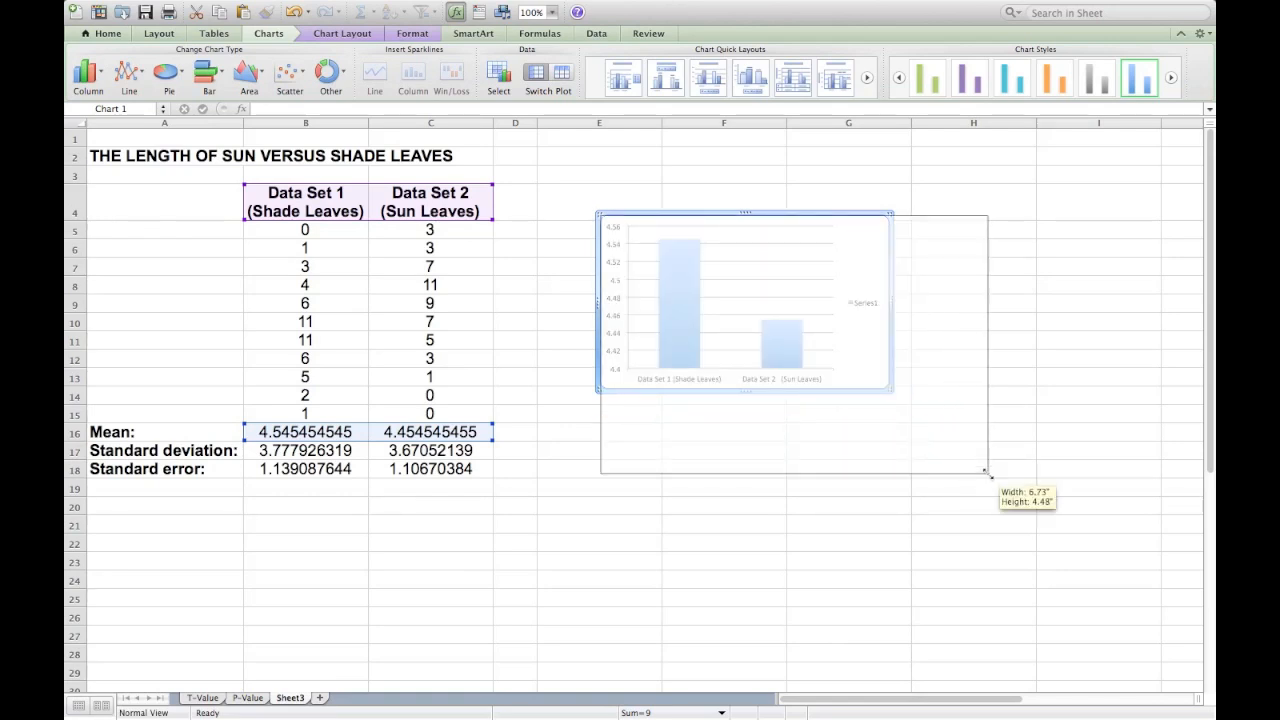
drag(988, 475, 1035, 537)
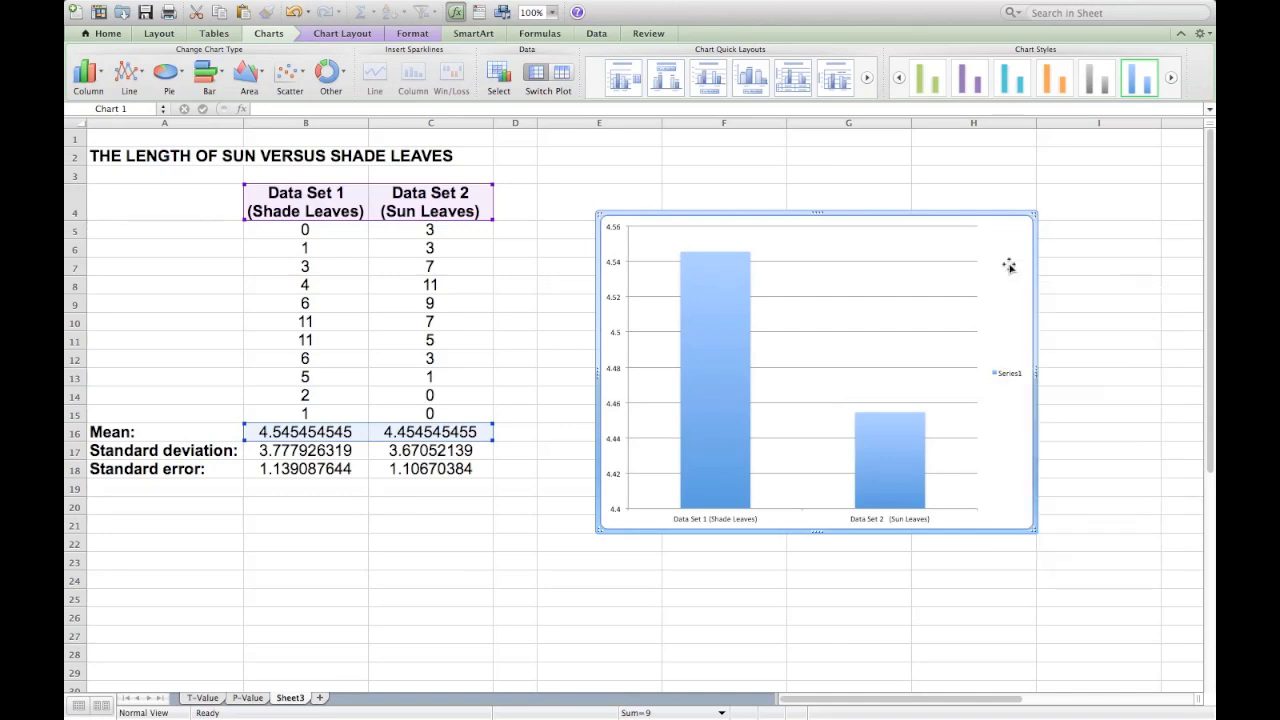
mouse_move(751, 77)
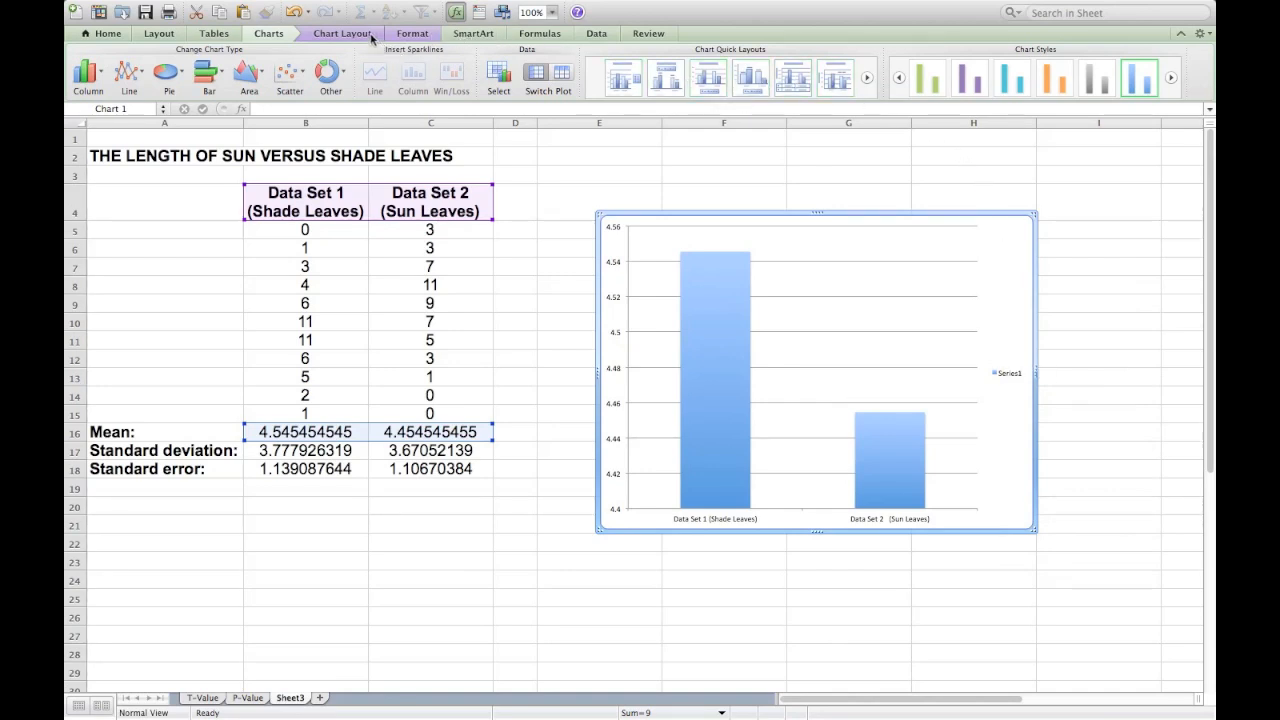
Set the chart legend to No Legend, then select the column series
click(342, 33)
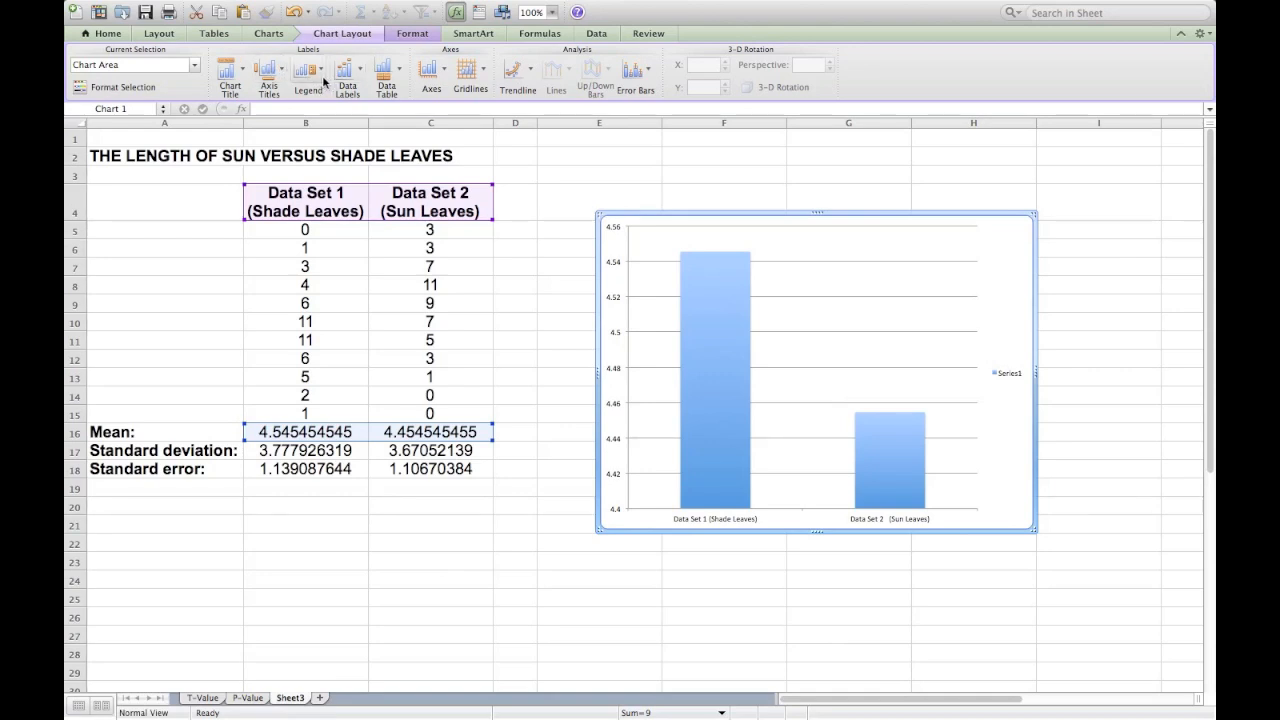
click(308, 75)
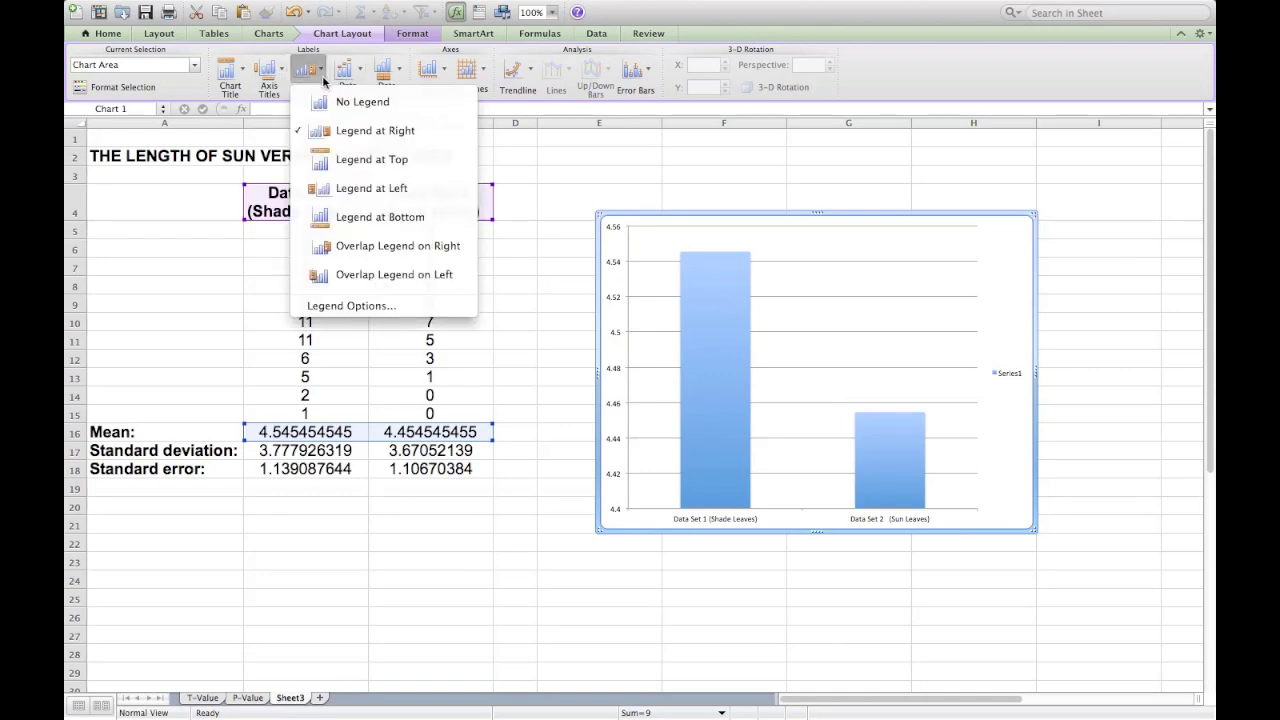
mouse_move(324, 113)
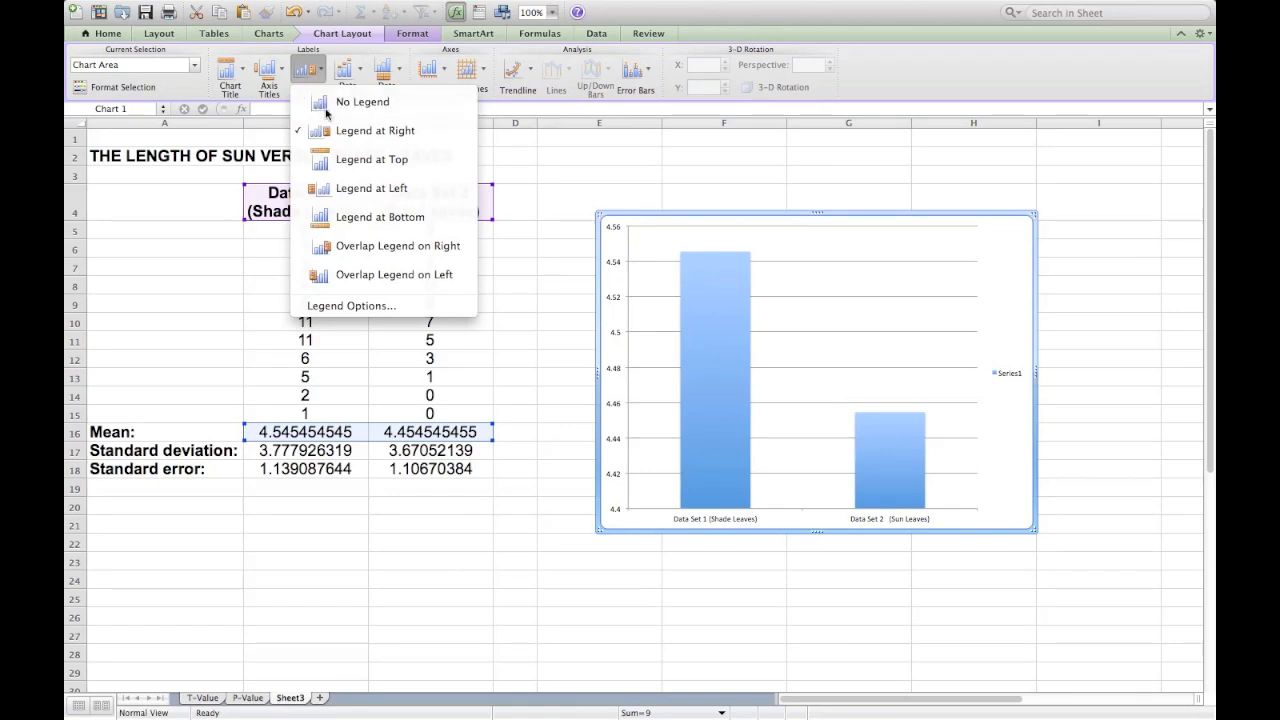
click(362, 101)
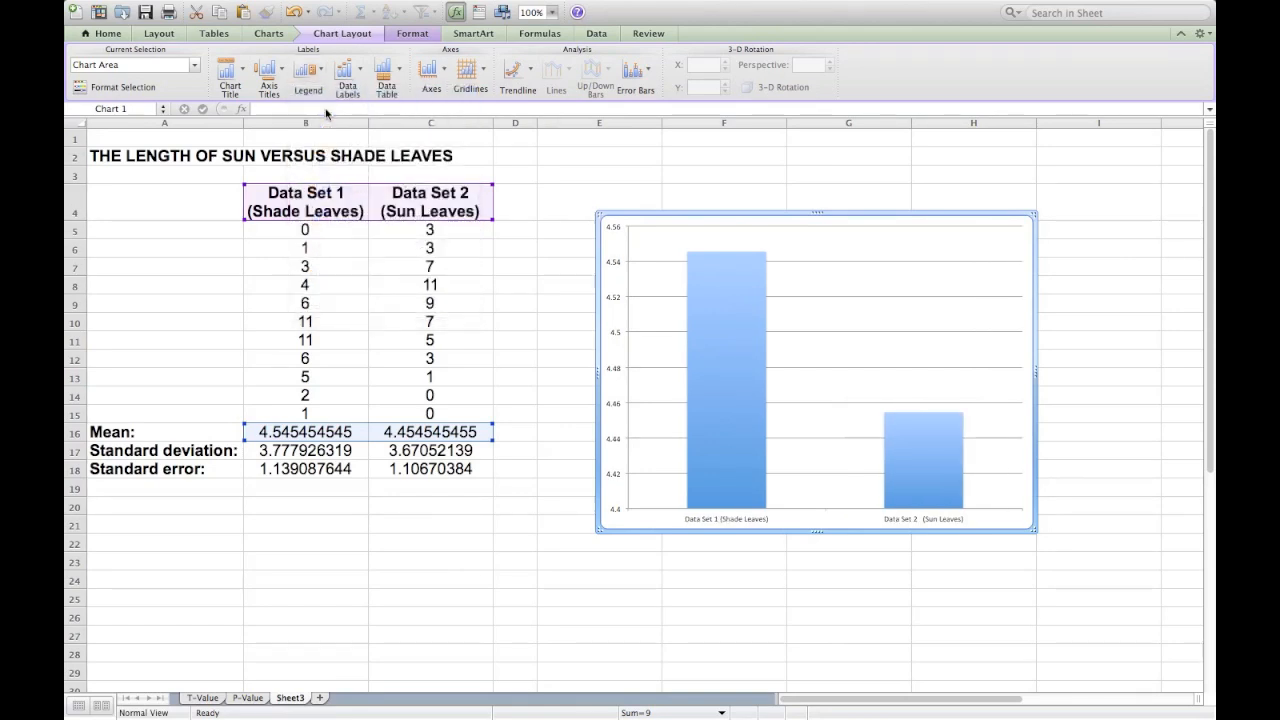
click(726, 380)
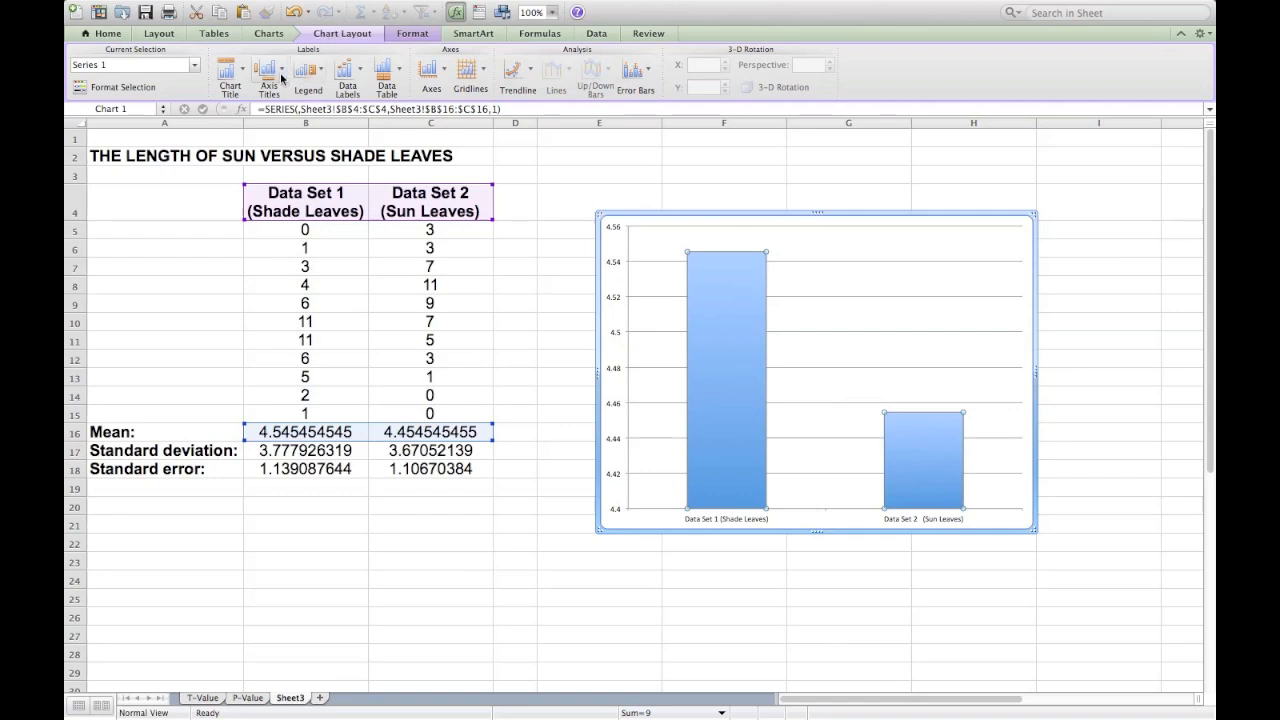
Add a rotated vertical axis title placeholder to the column chart
click(268, 75)
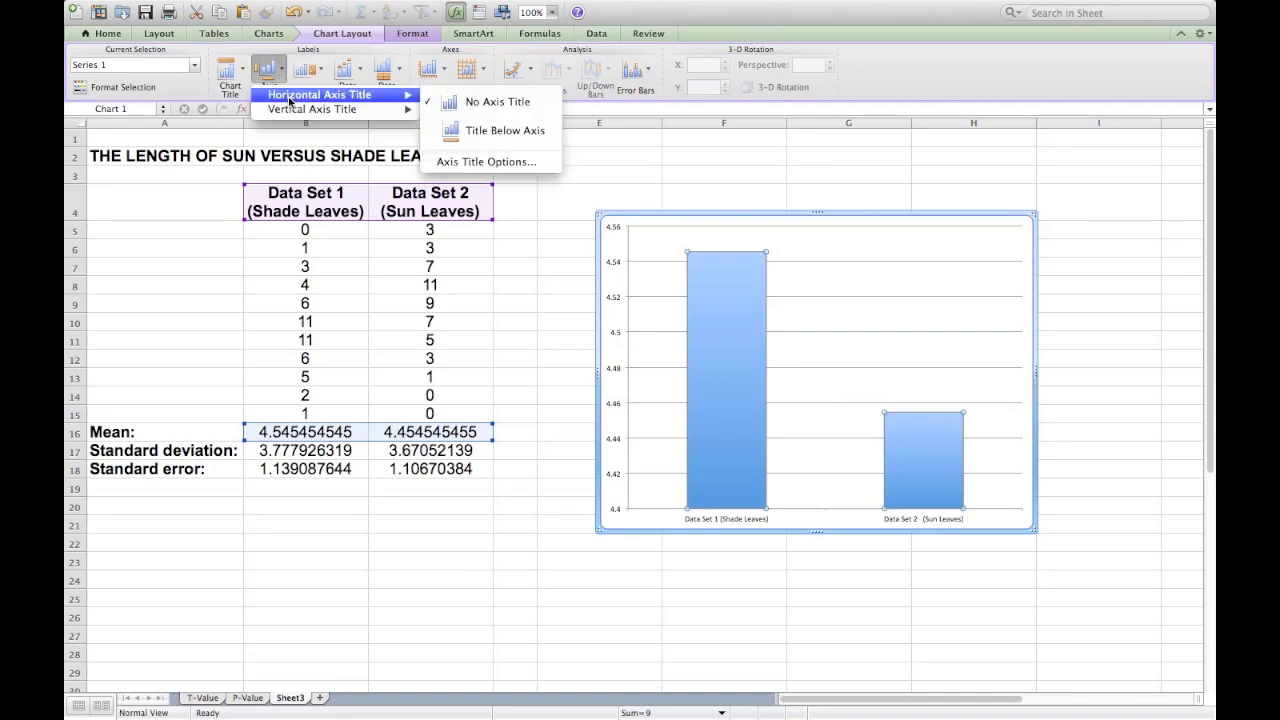
mouse_move(490, 101)
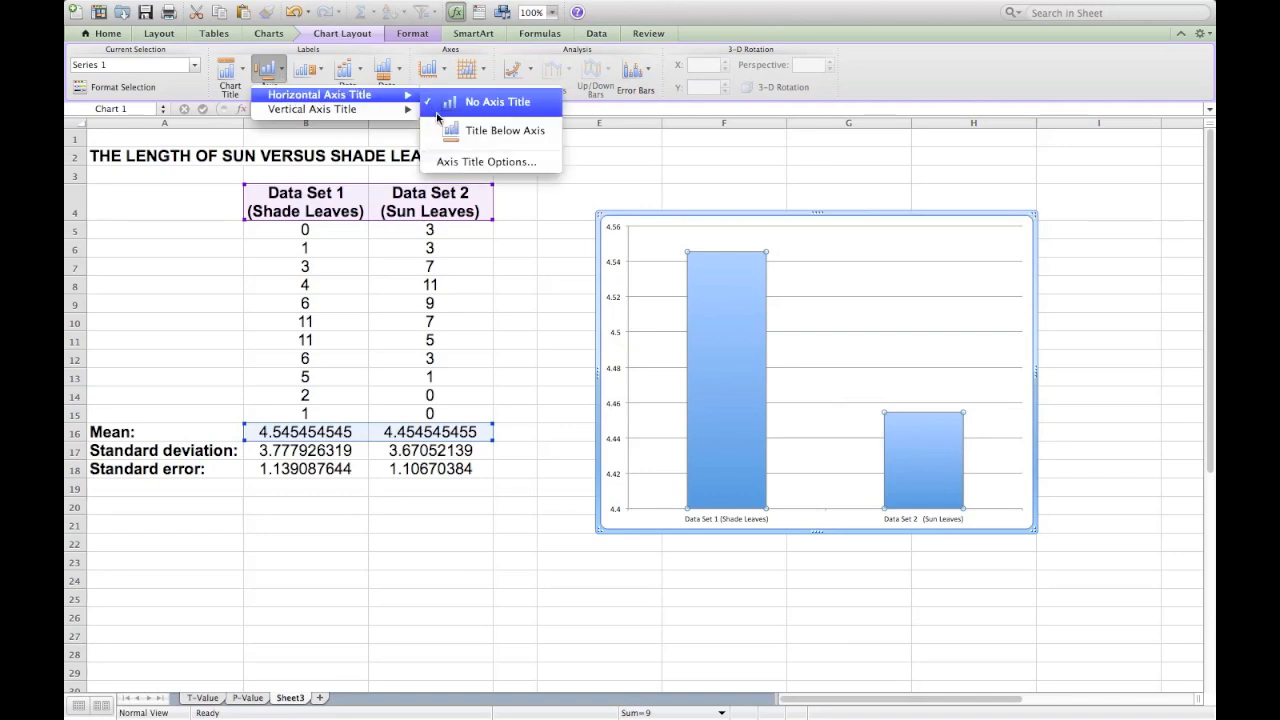
mouse_move(505, 130)
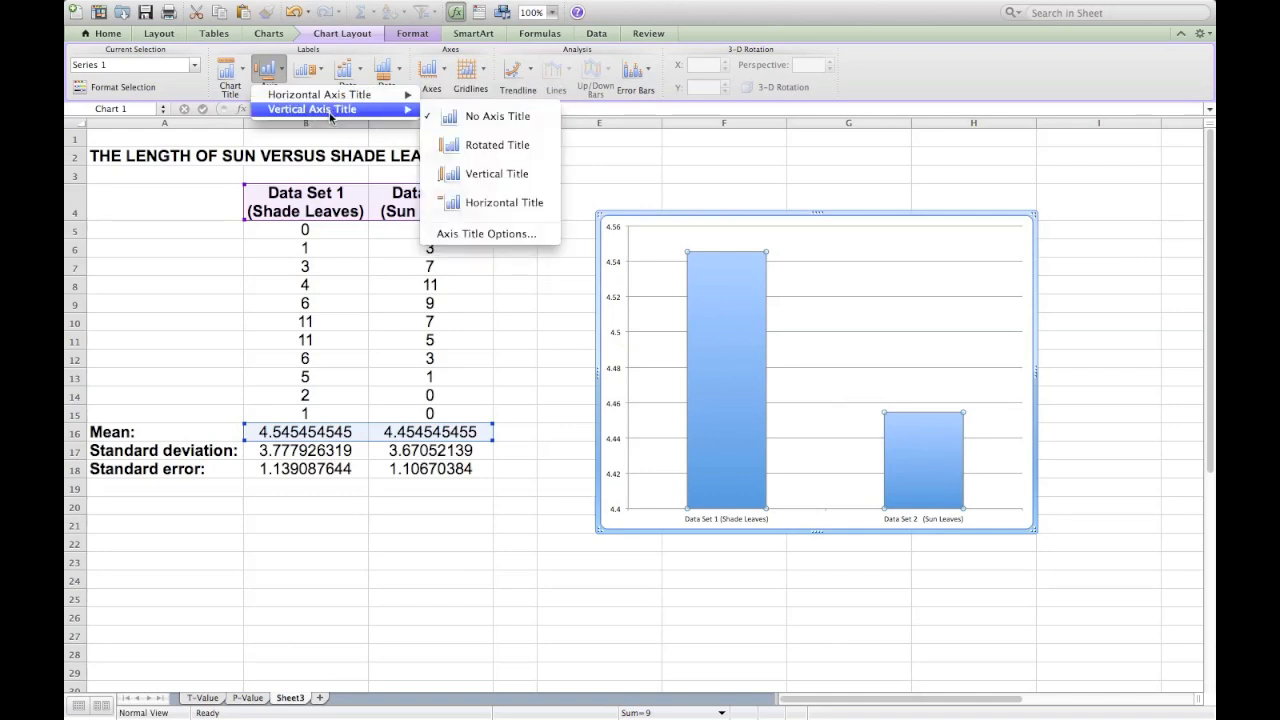
mouse_move(497, 145)
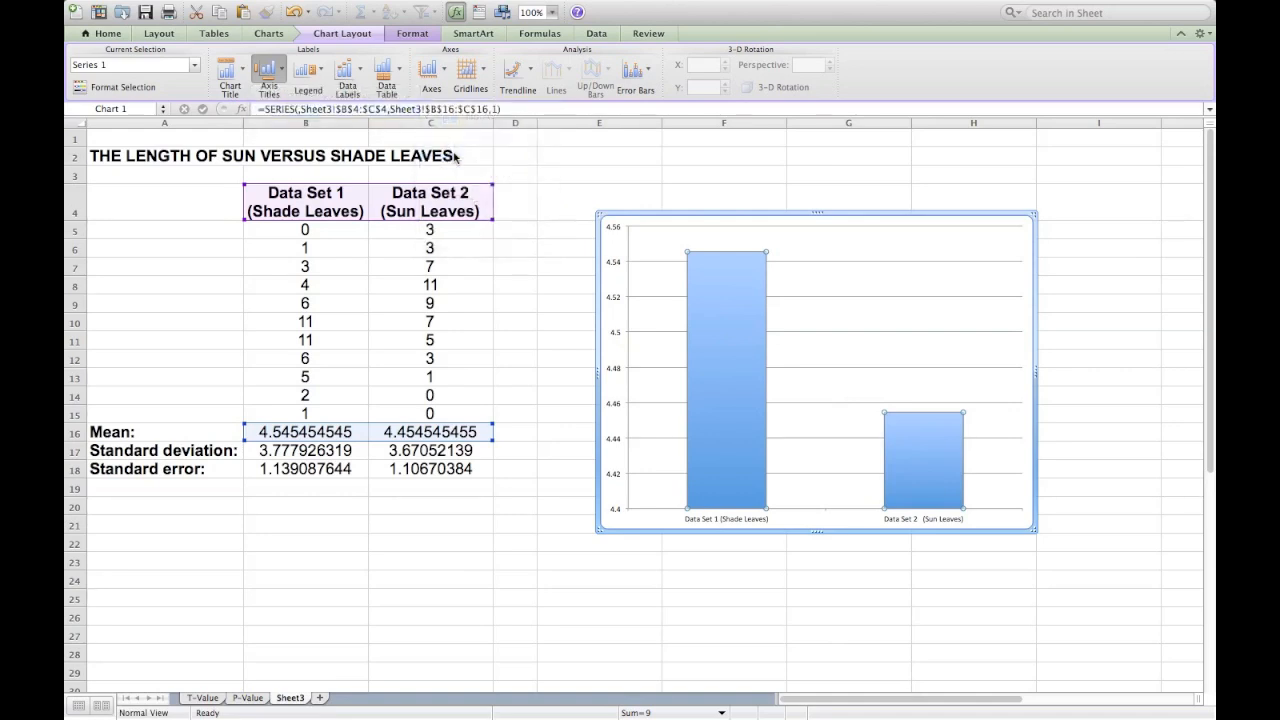
click(268, 80)
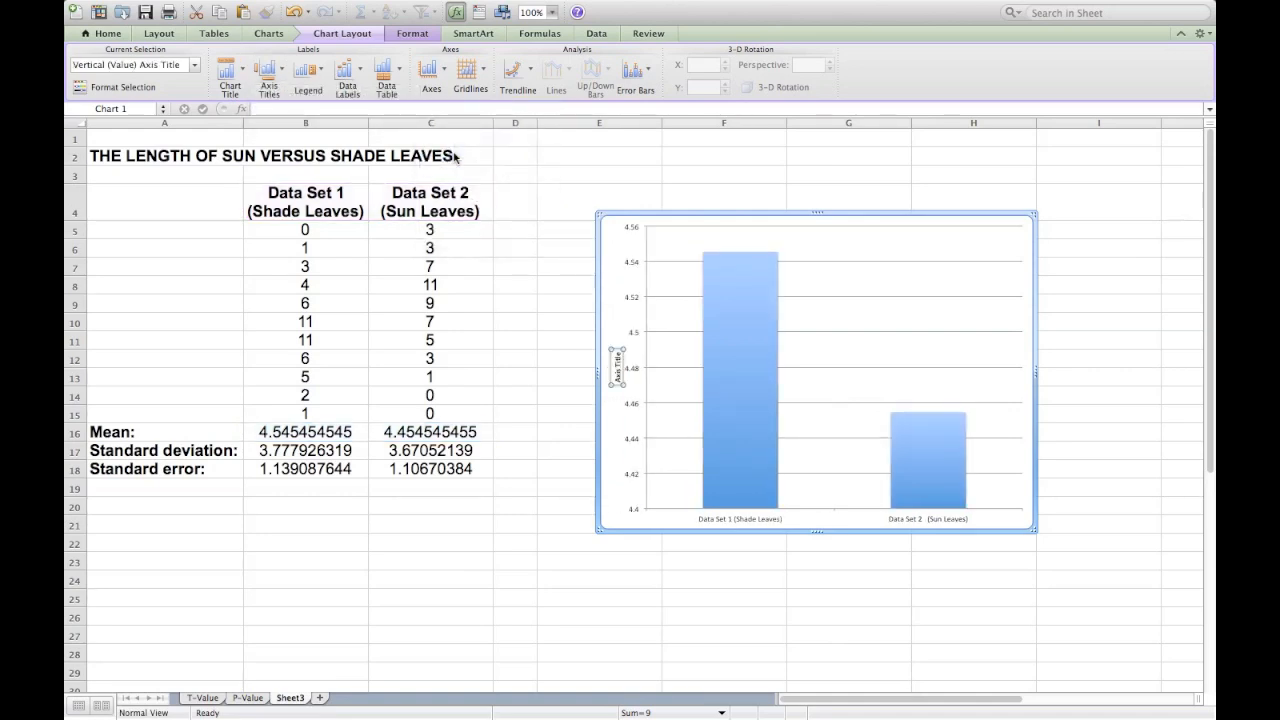
mouse_move(537, 227)
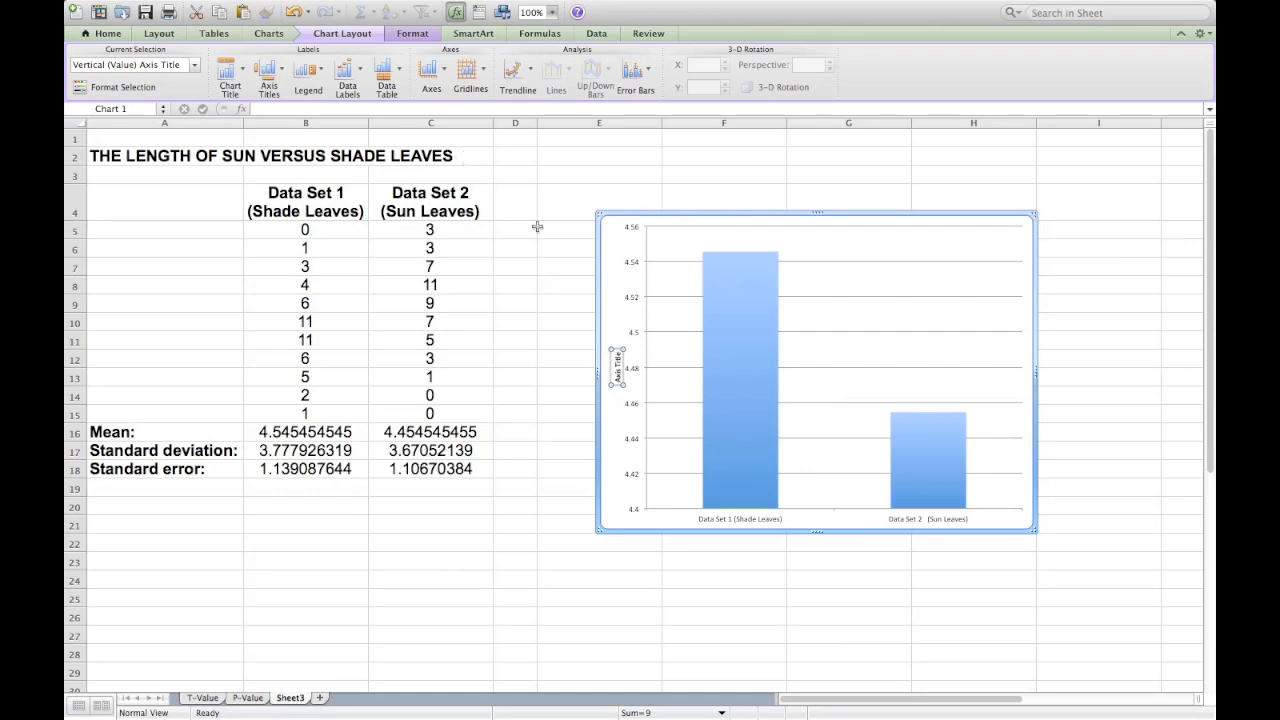
mouse_move(620, 362)
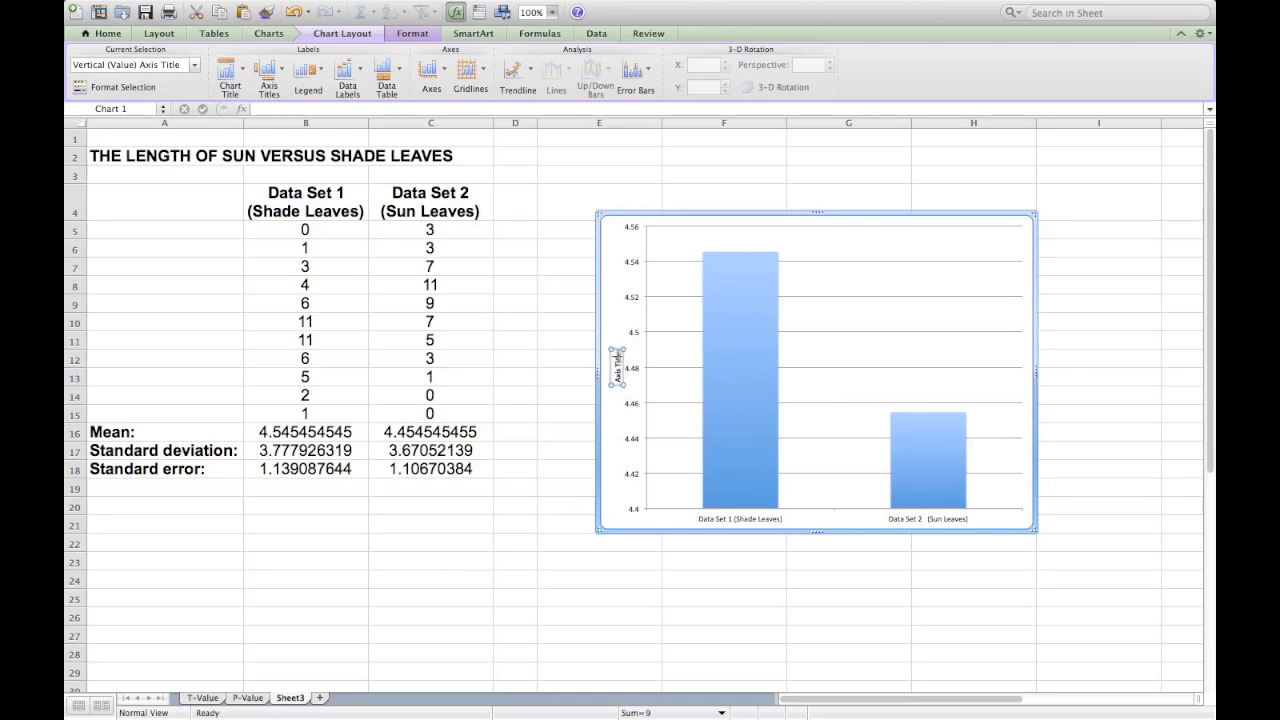
mouse_move(616, 405)
text(Mean)
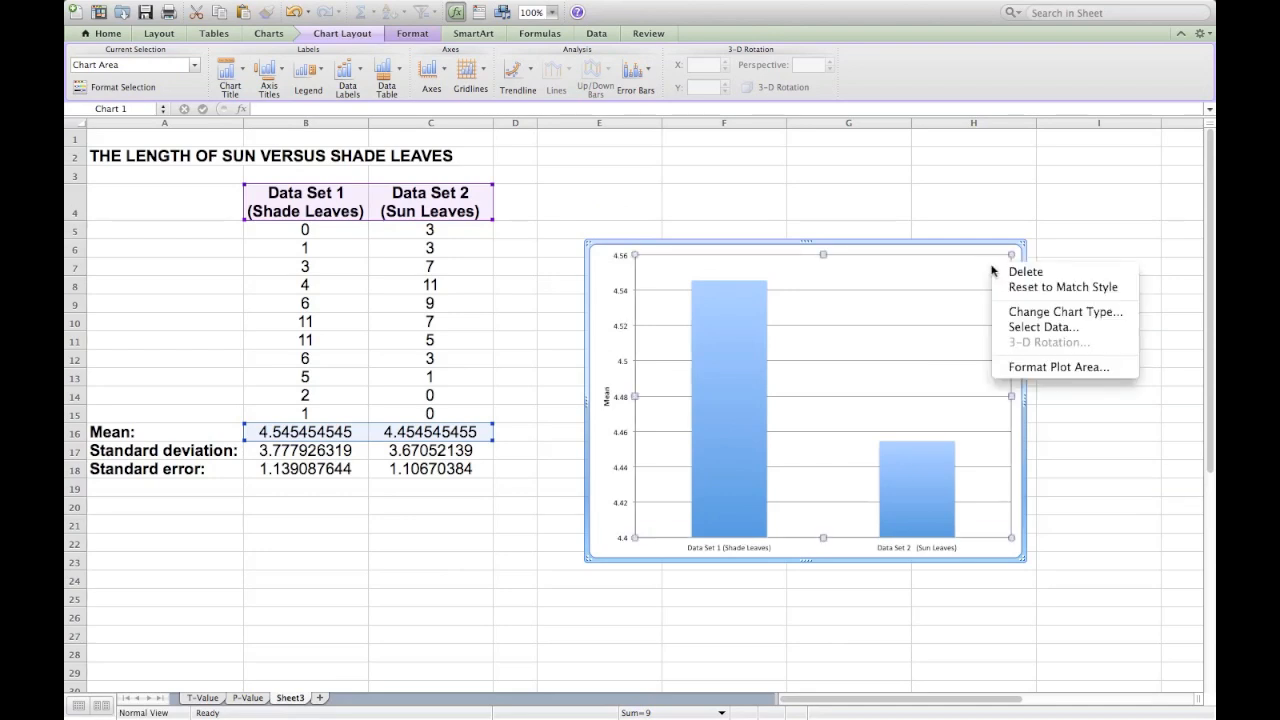
mouse_move(1064, 312)
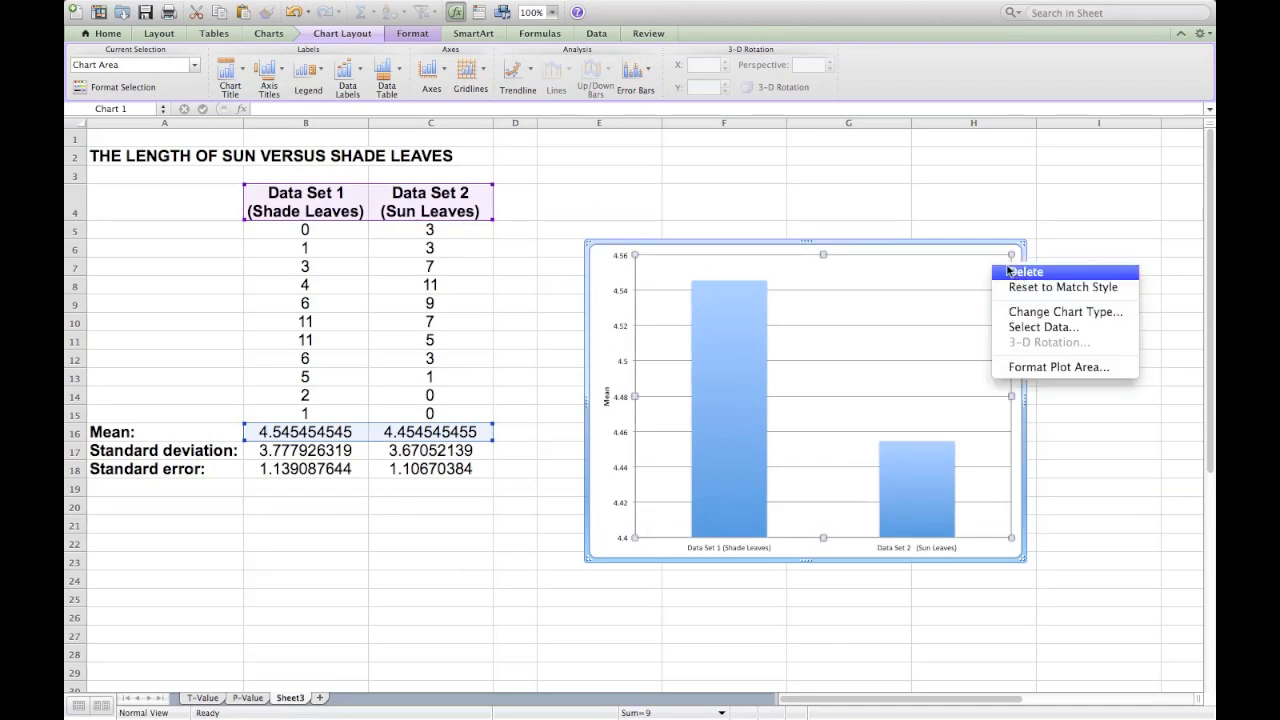
mouse_move(995, 252)
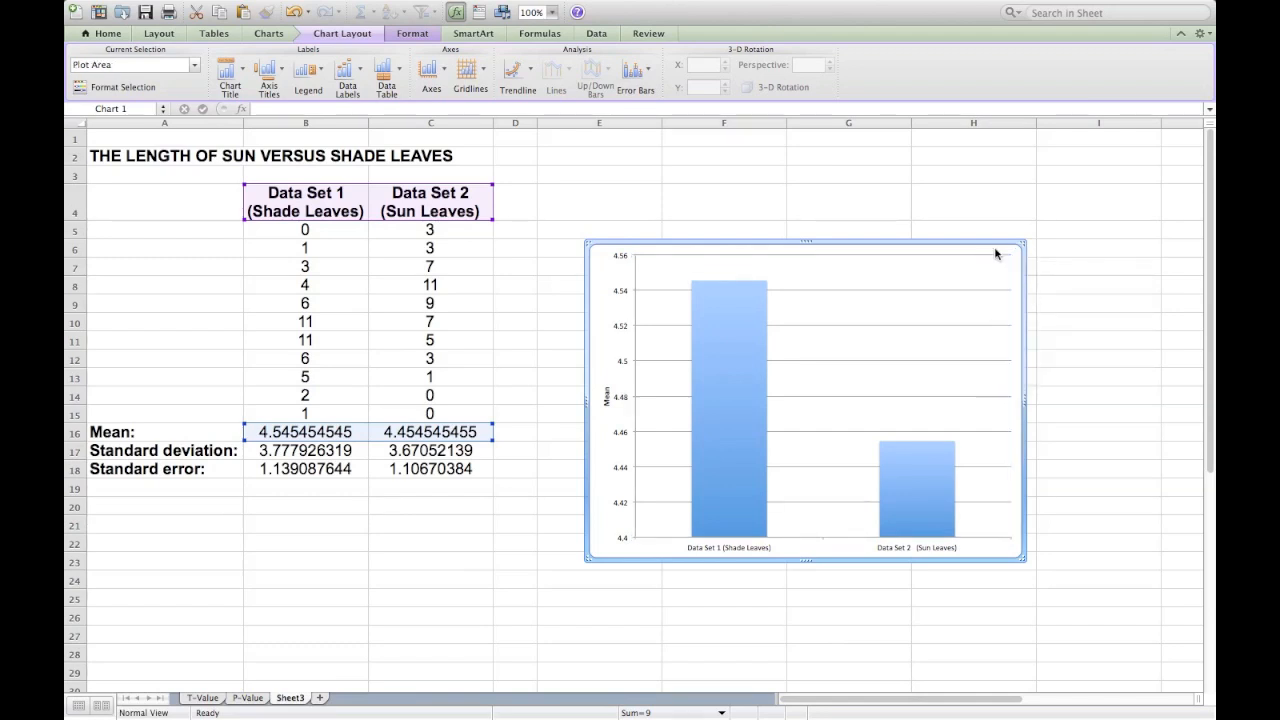
Bring up the chart area's context menu containing Move Chart
right_click(996, 253)
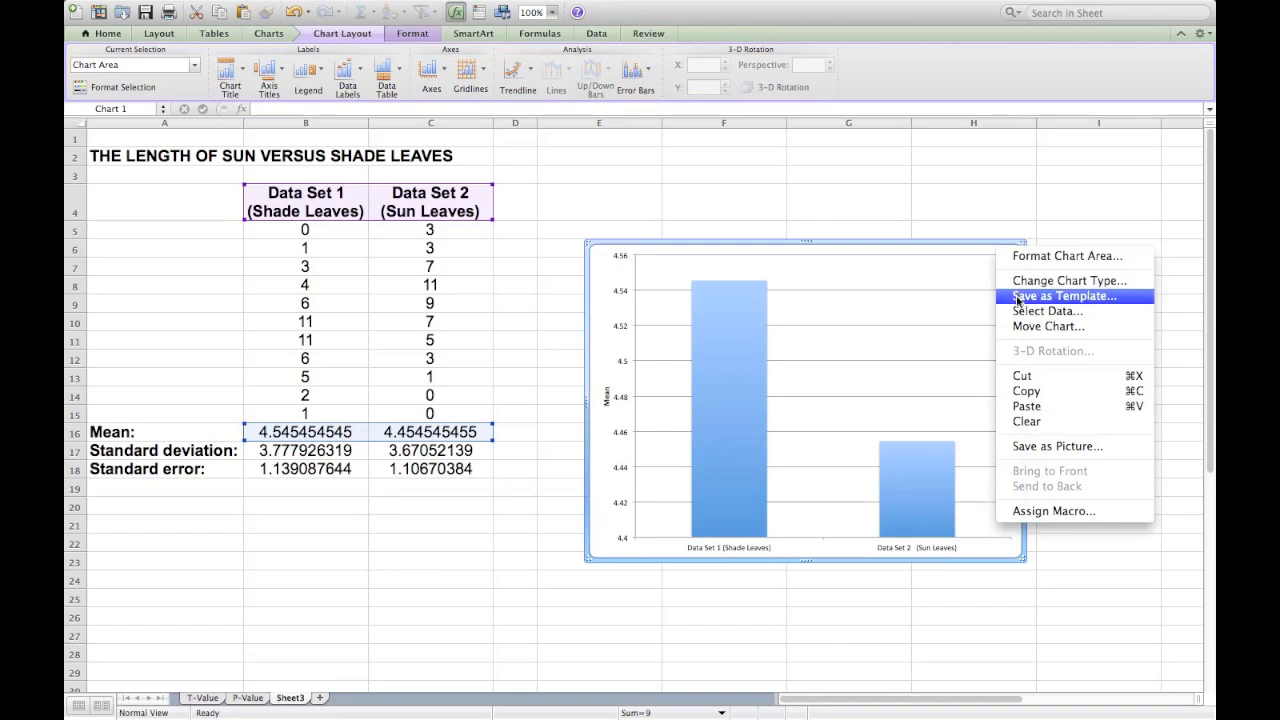
mouse_move(1047, 311)
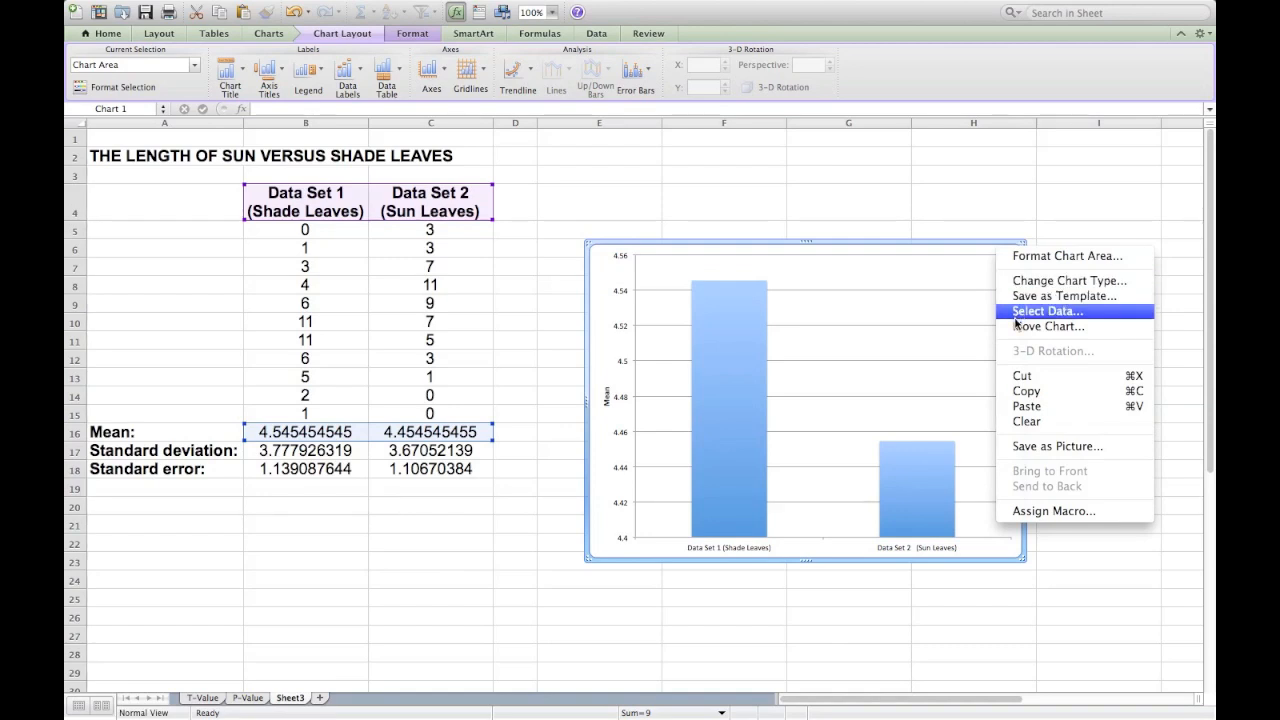
Move the chart to a new sheet named Chart1
click(1046, 326)
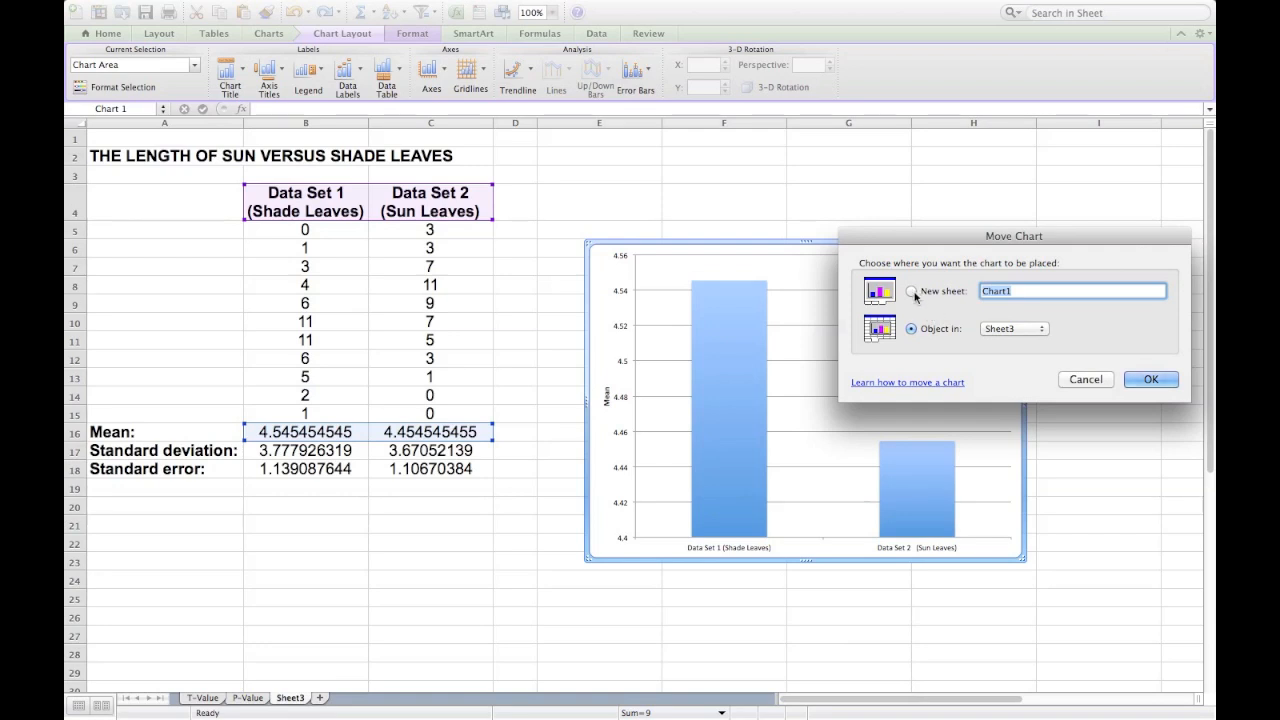
click(911, 291)
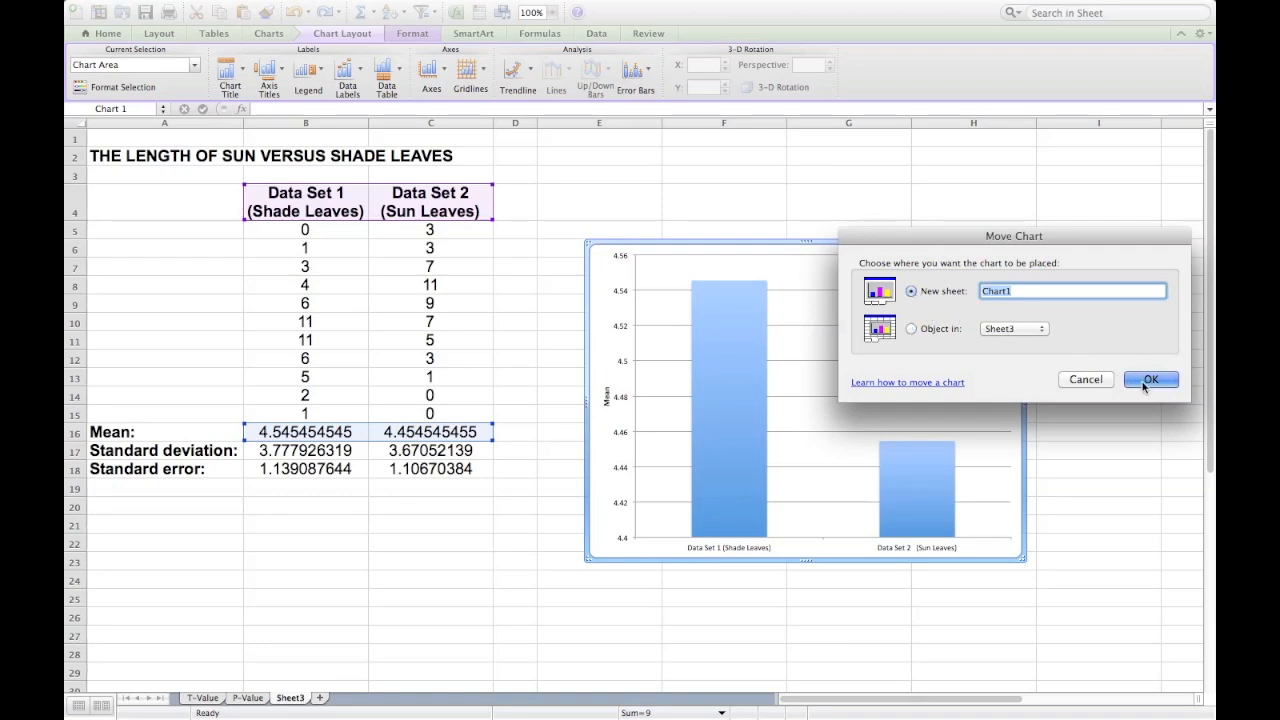
click(1151, 379)
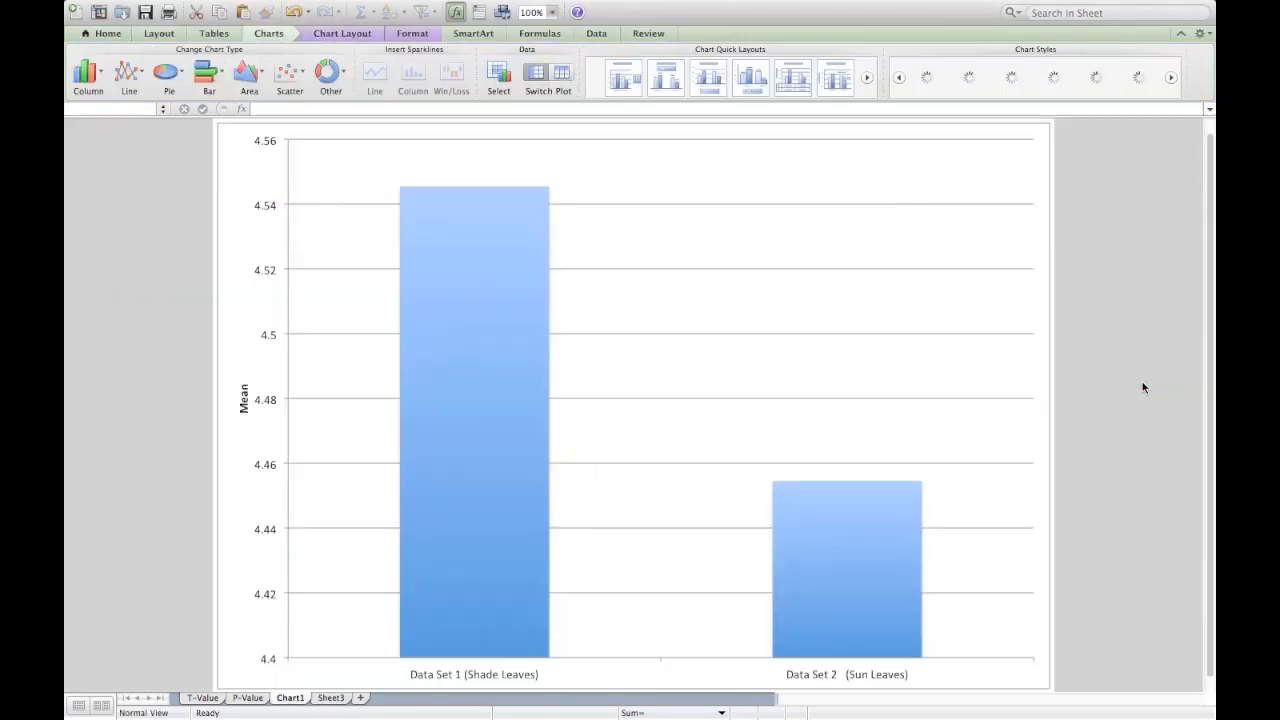